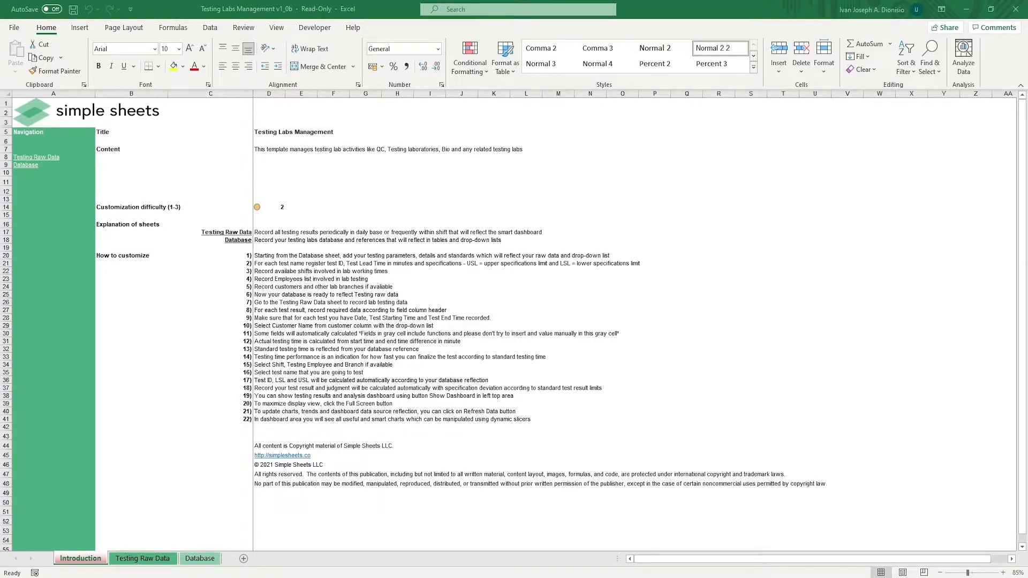
Show the Database sheet and inspect Test 1's lead time 30, LSL 42 and USL.
left_click(268, 149)
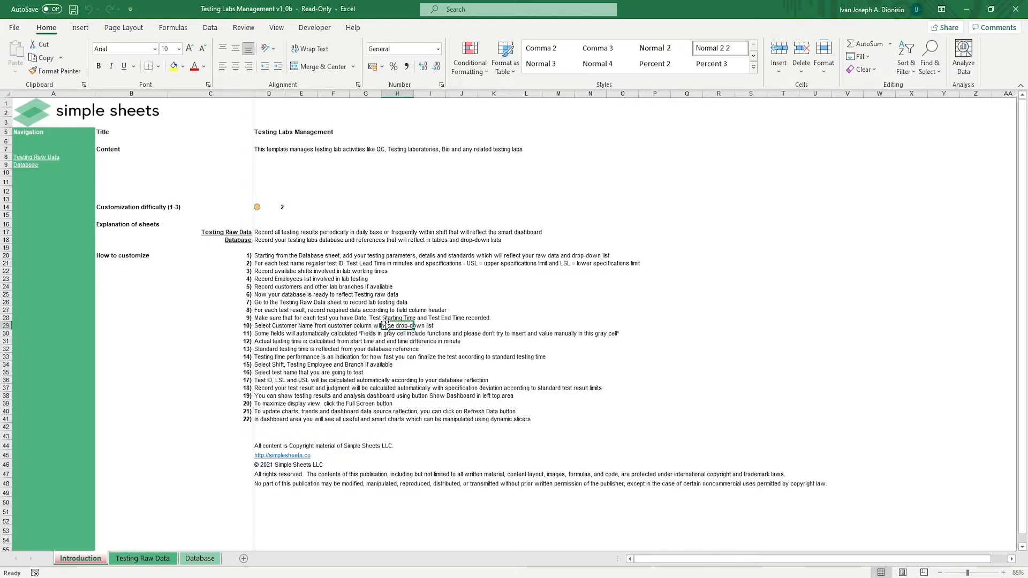
left_click(200, 559)
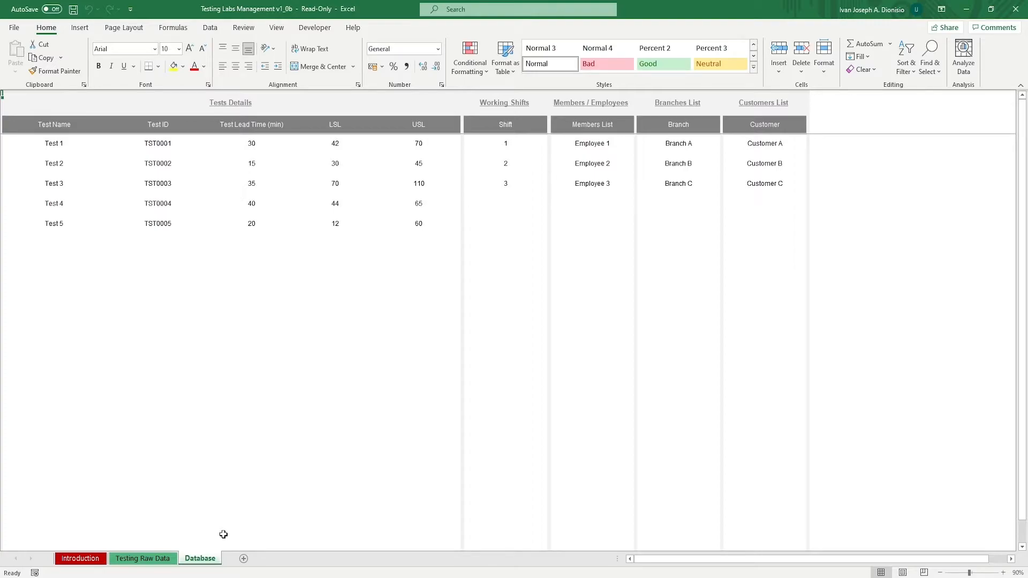
left_click(53, 143)
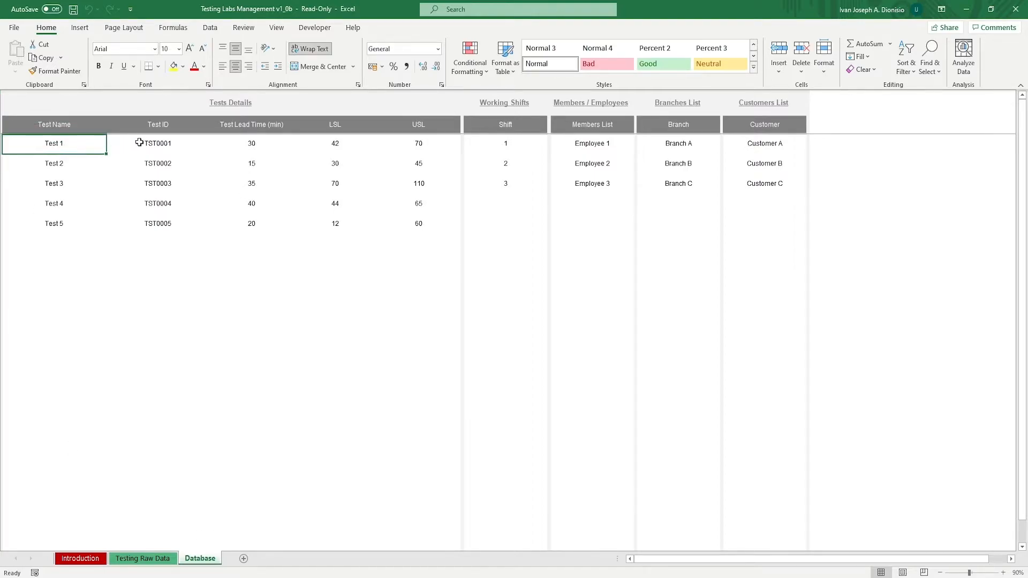
left_click(251, 143)
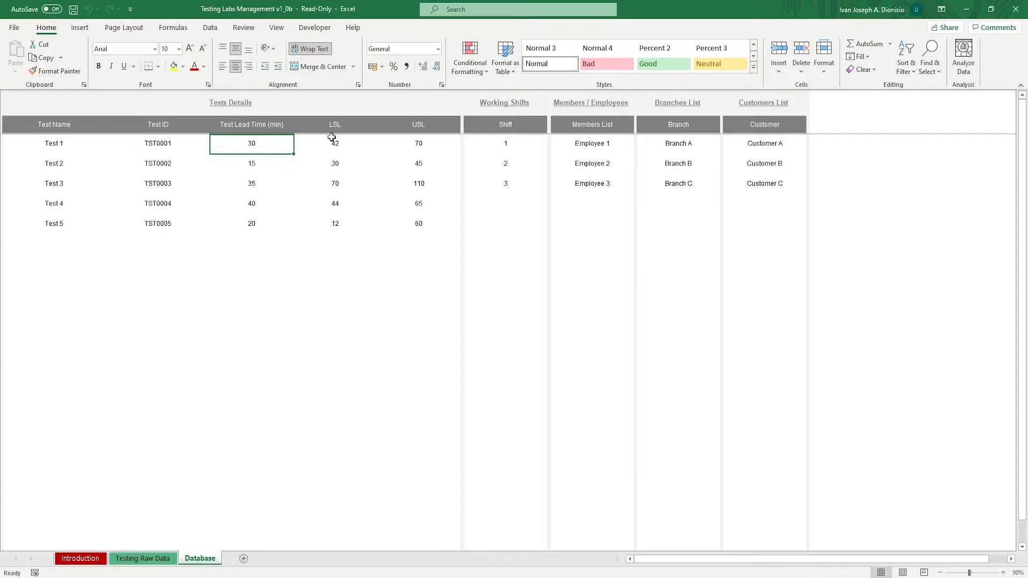
left_click(334, 143)
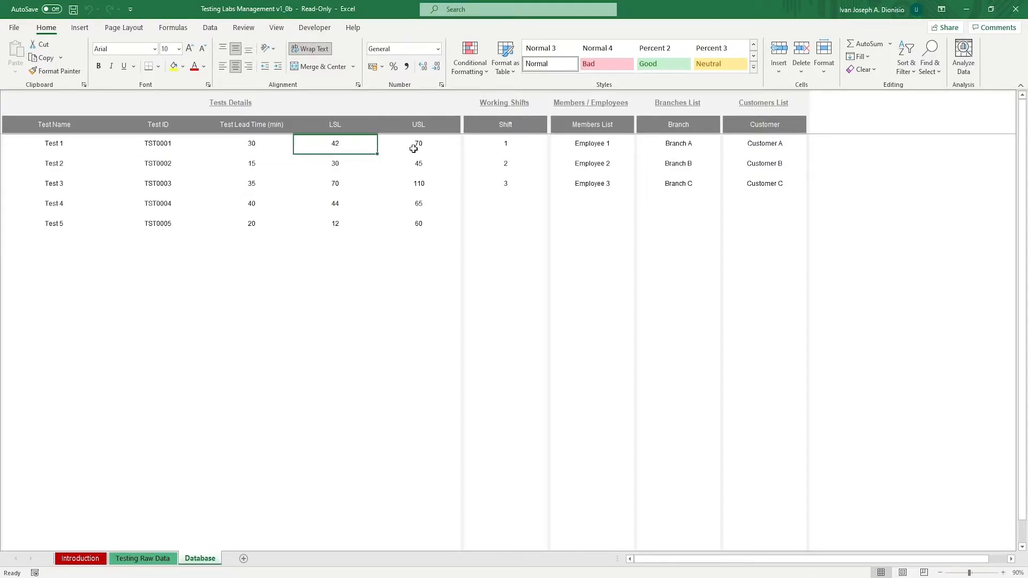
left_click(418, 143)
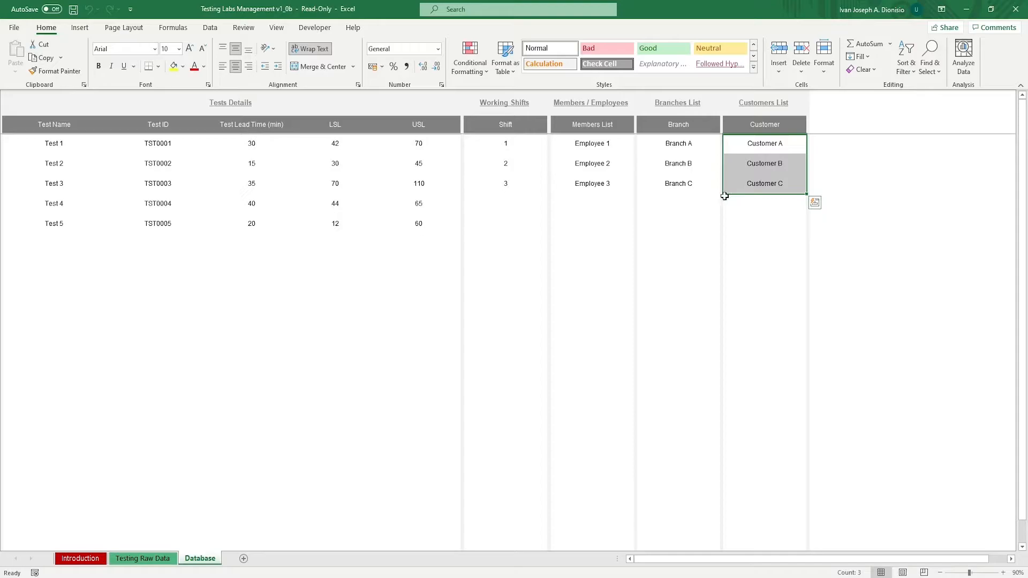
Show Testing Raw Data and inspect the first result 72.00 and out-of-specs gap cells.
left_click(143, 558)
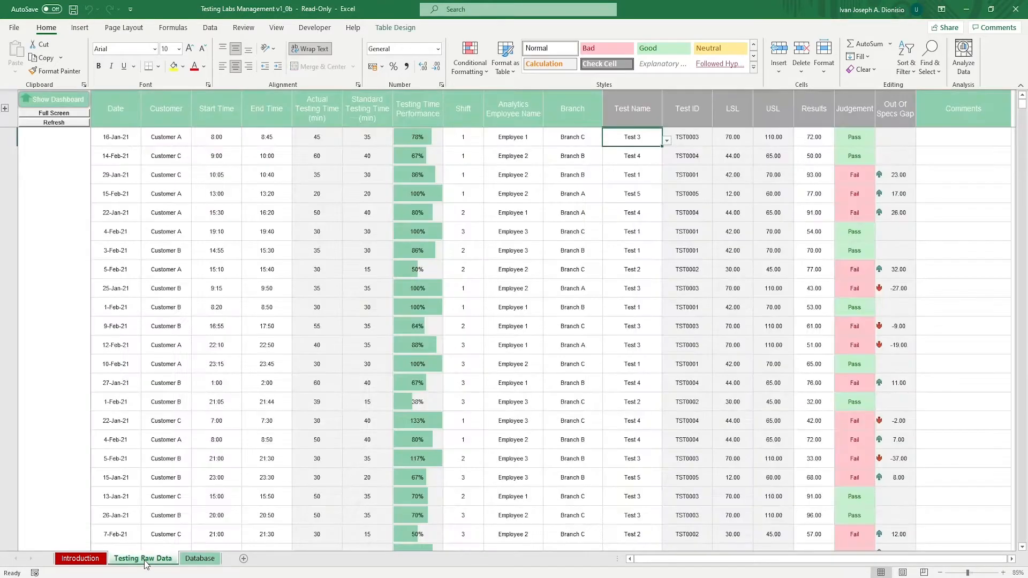
mouse_move(179, 219)
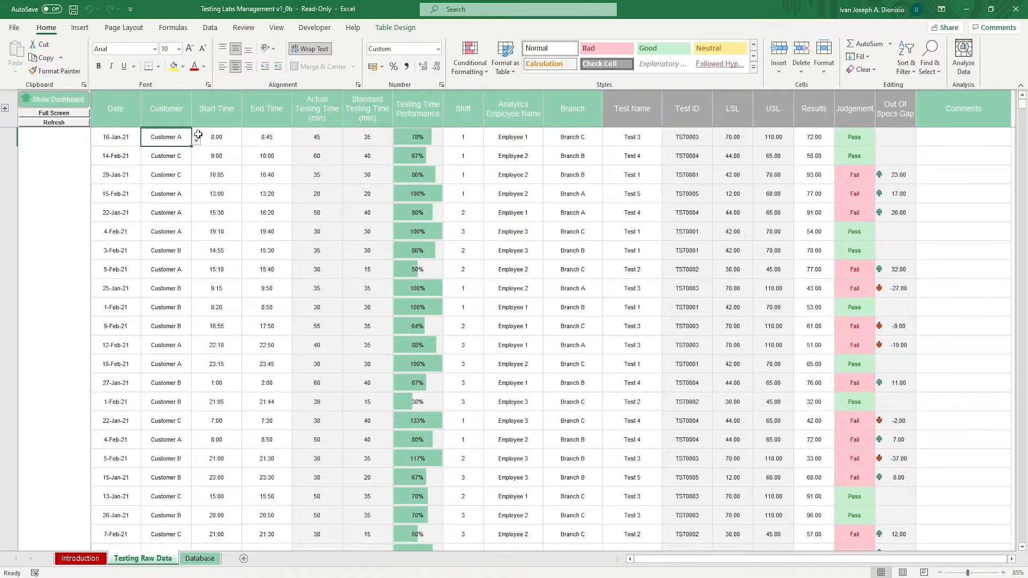
left_click(196, 138)
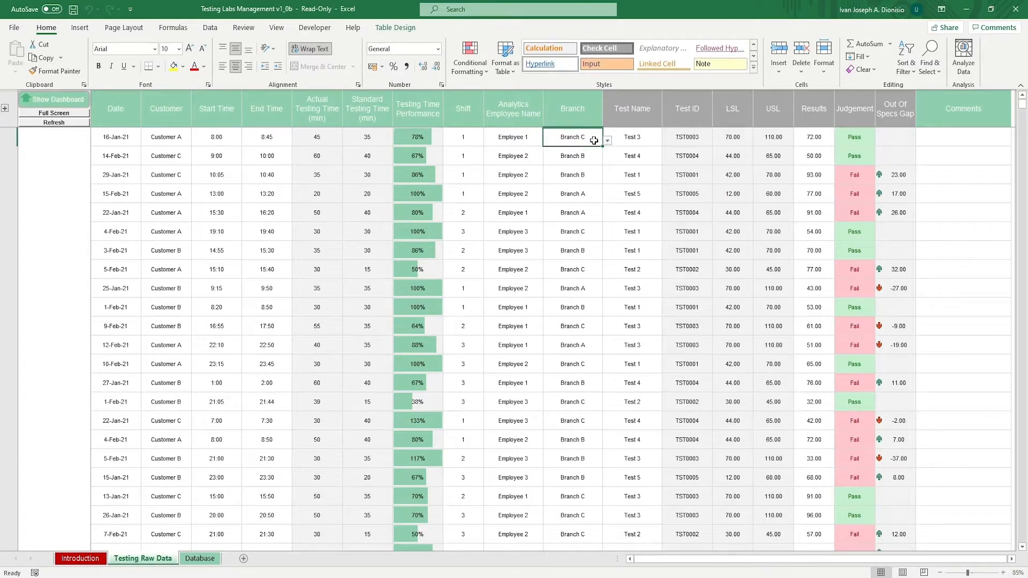
left_click(631, 137)
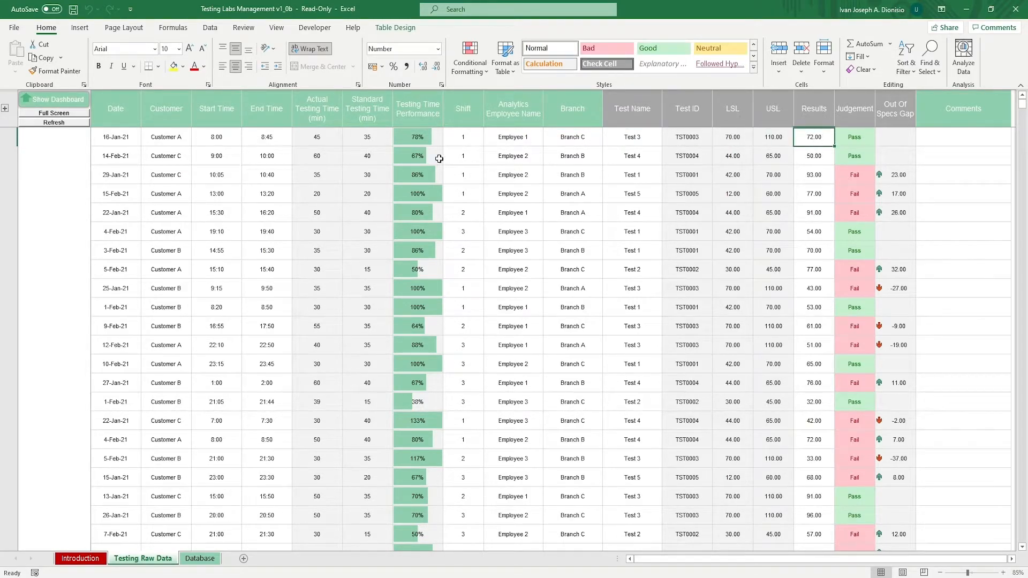
mouse_move(423, 136)
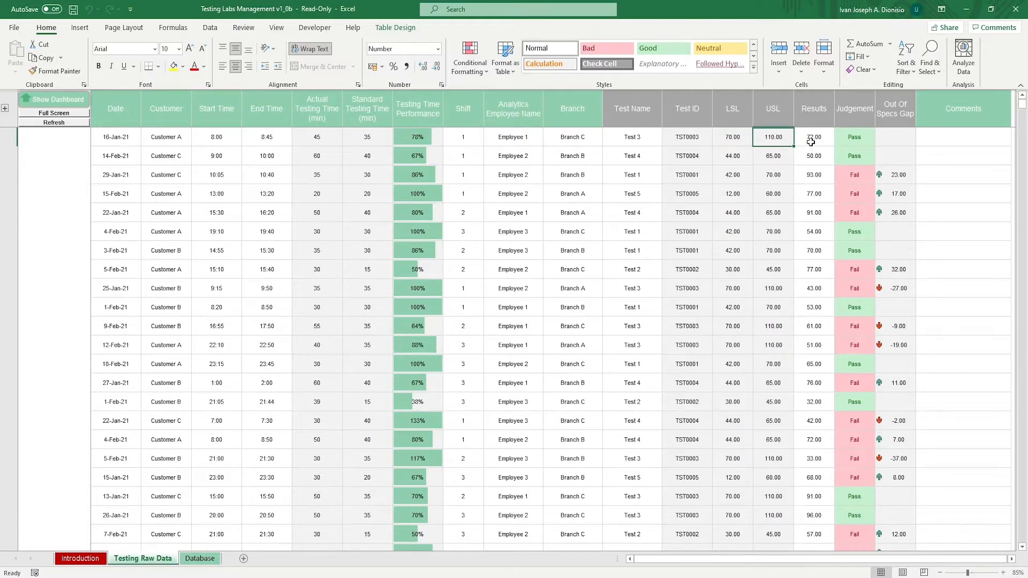
left_click(897, 174)
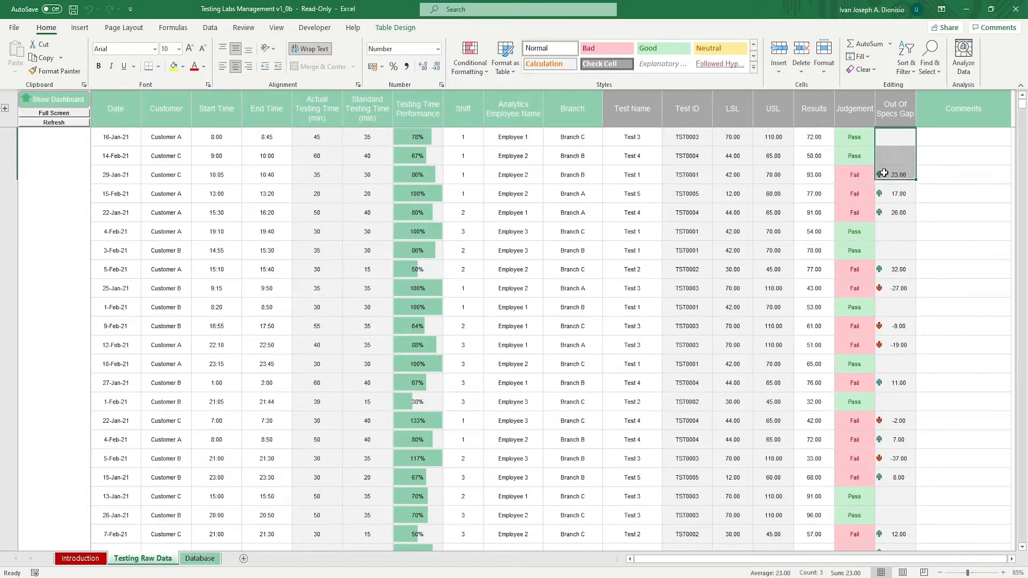
left_click(894, 230)
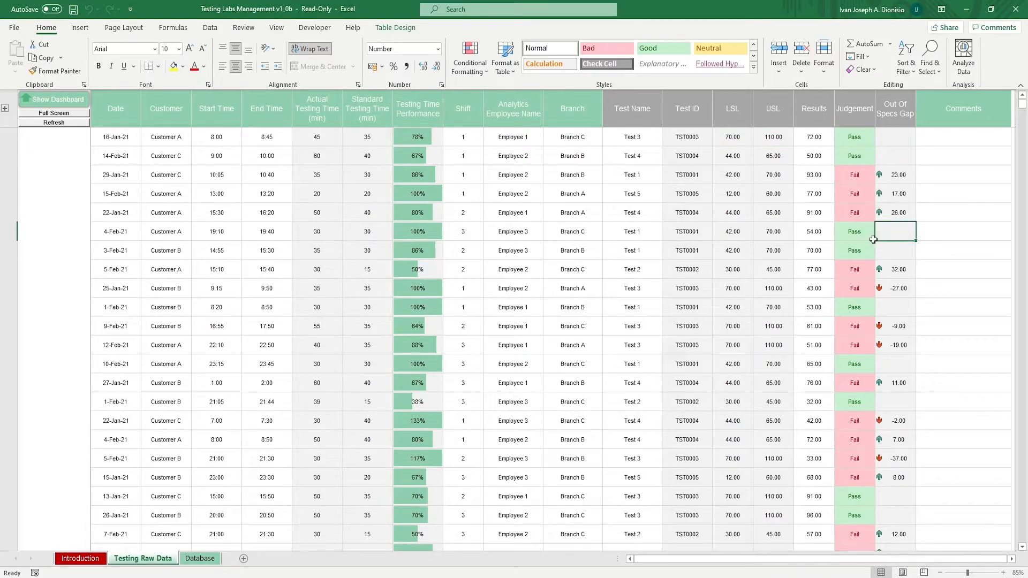
mouse_move(839, 247)
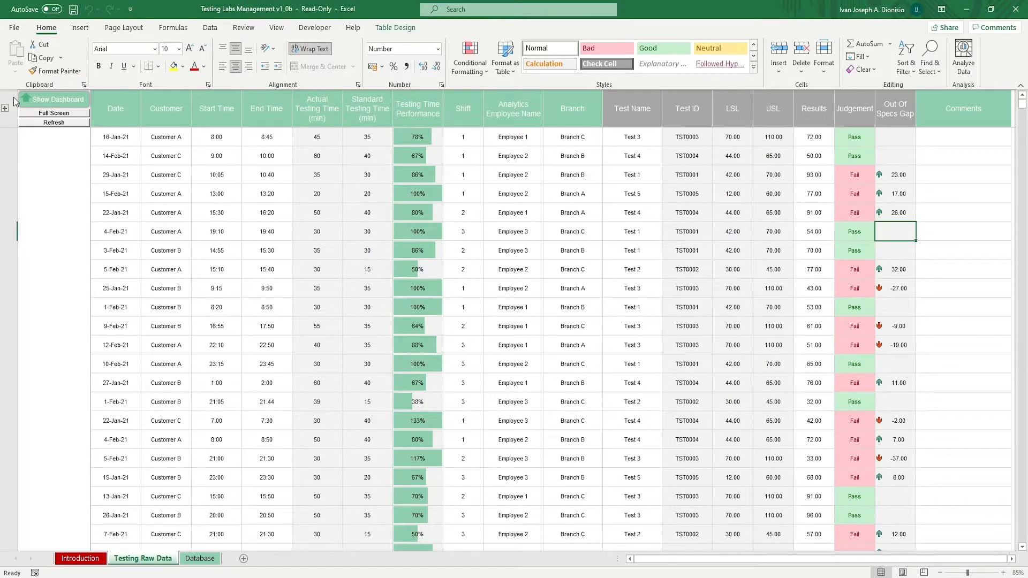
Click Show Dashboard to expand KPI counts, slicers and charts above the records.
left_click(58, 99)
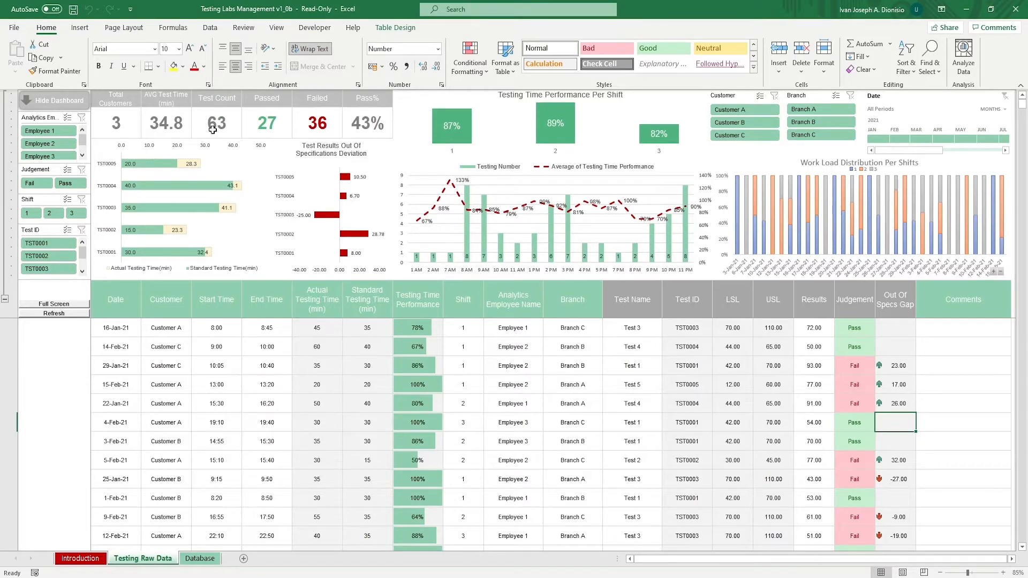
mouse_move(289, 115)
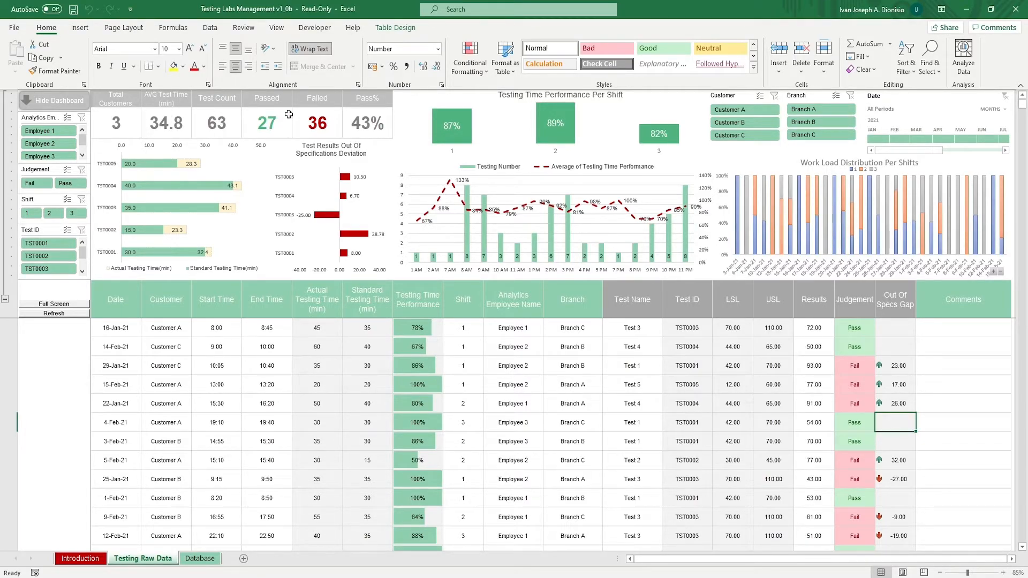
mouse_move(367, 128)
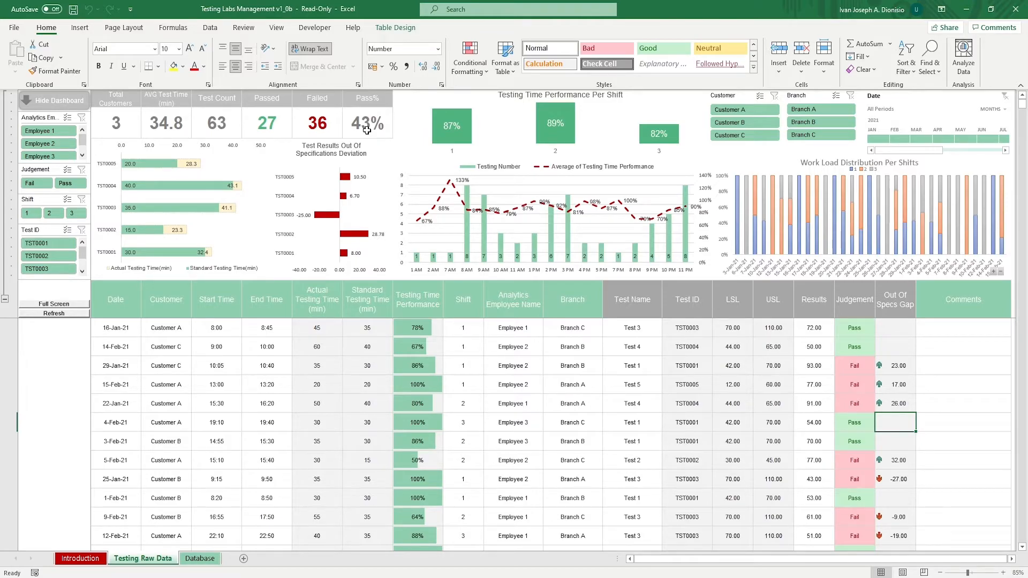
mouse_move(172, 191)
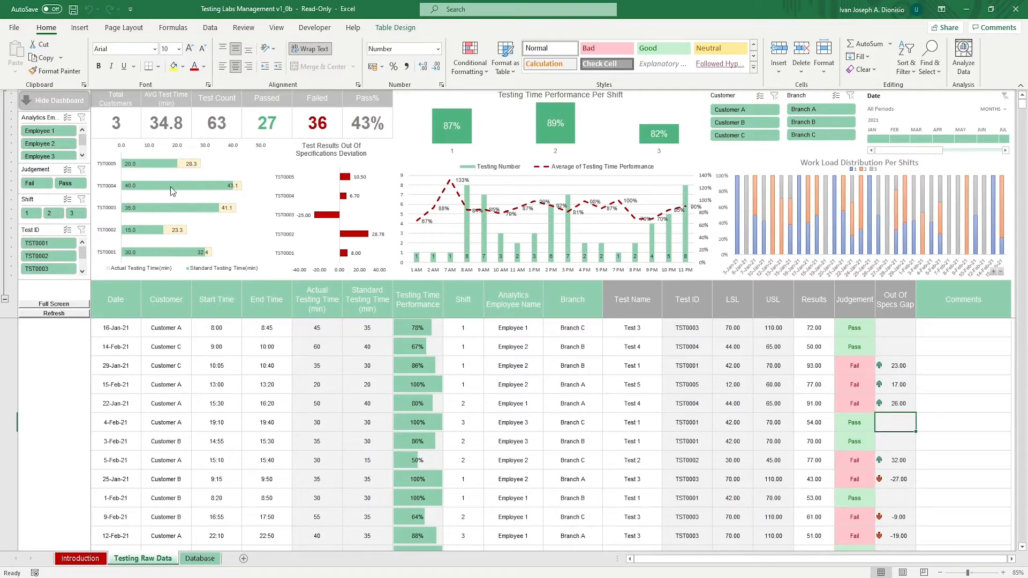
mouse_move(311, 215)
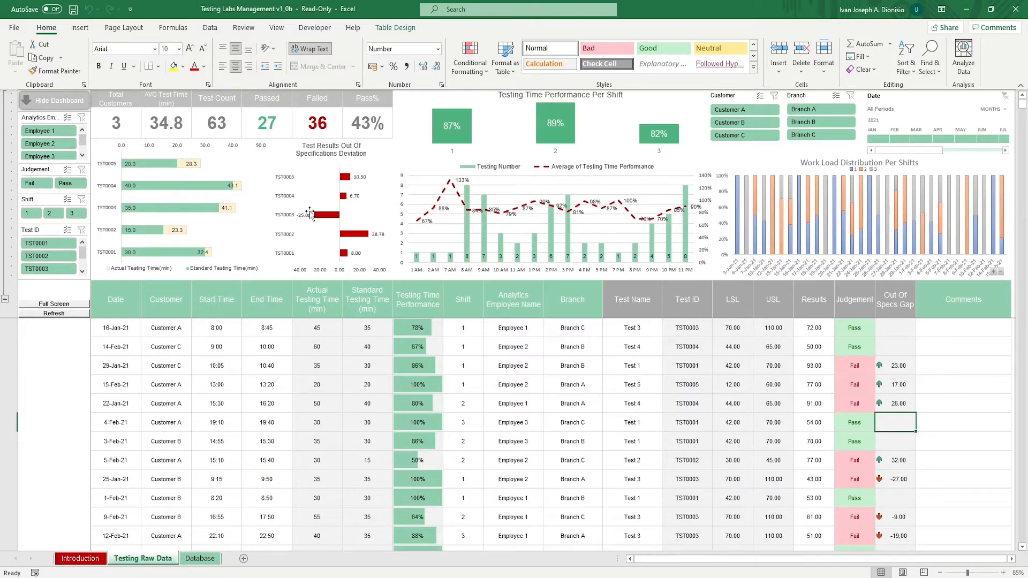
mouse_move(319, 208)
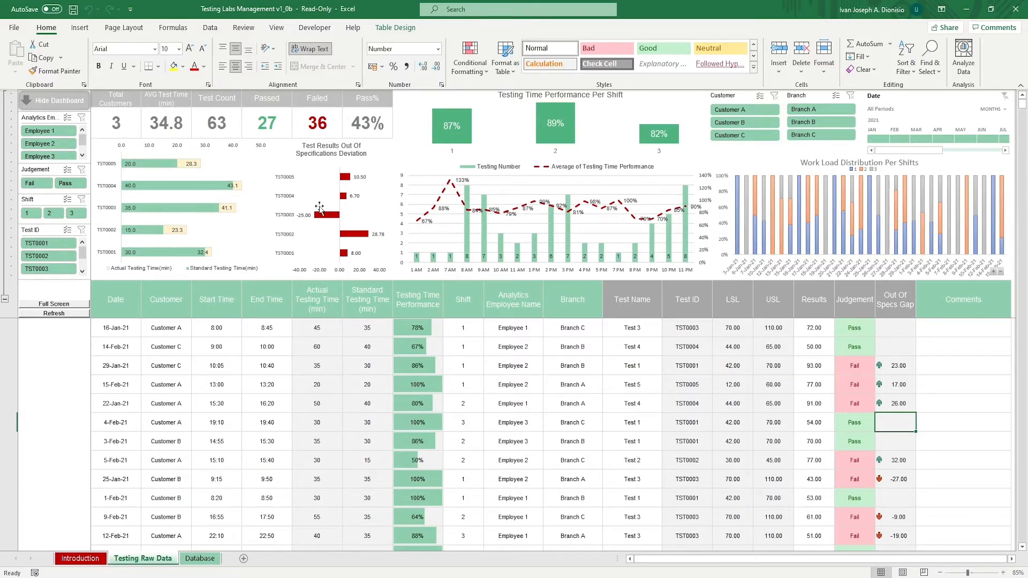
mouse_move(392, 152)
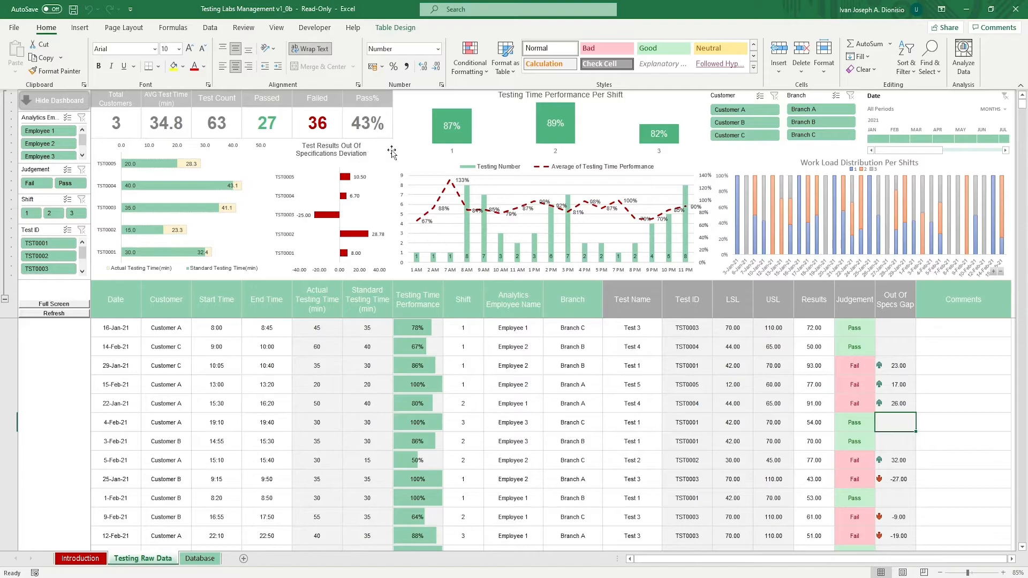
mouse_move(515, 152)
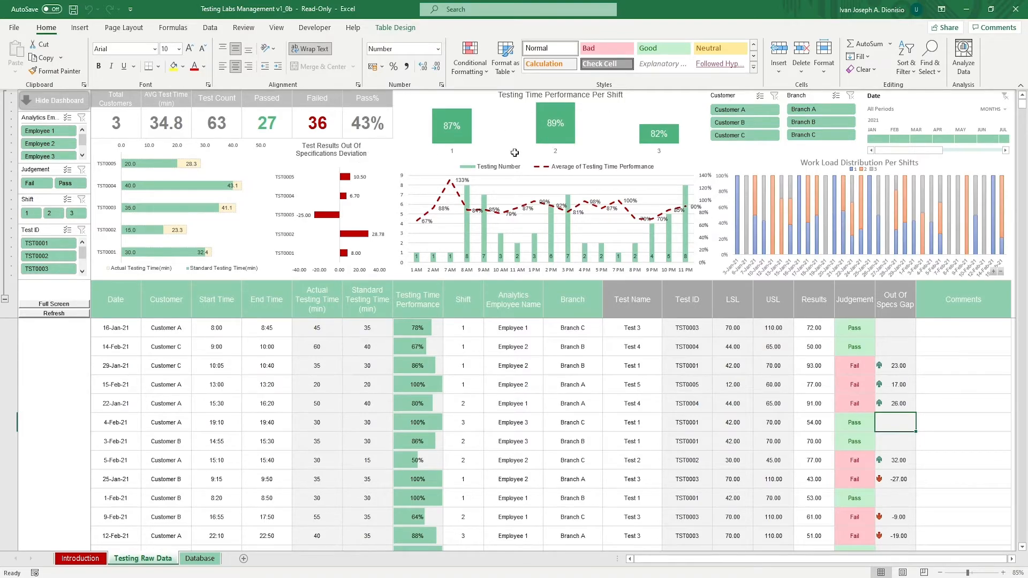
mouse_move(556, 194)
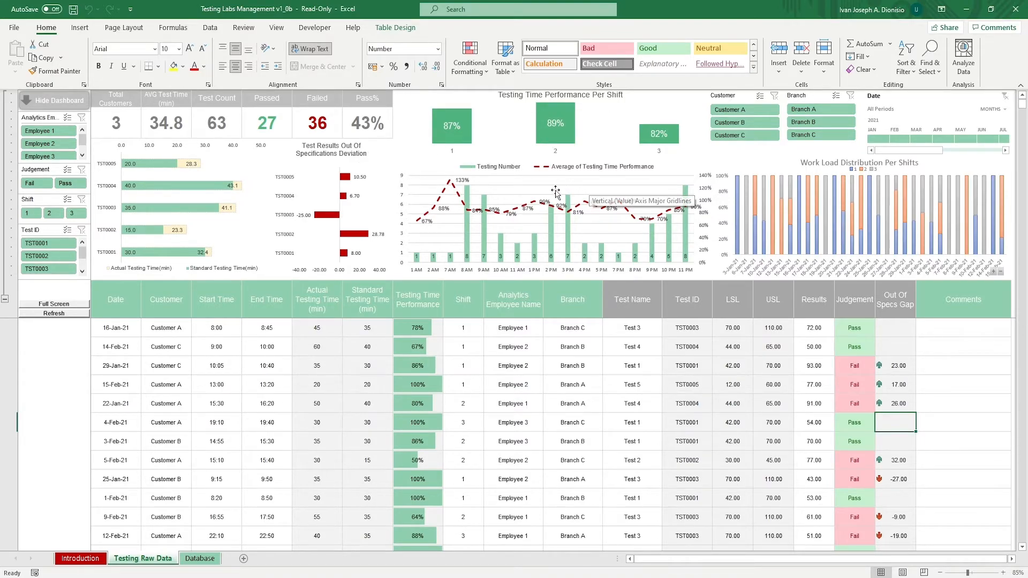
mouse_move(844, 234)
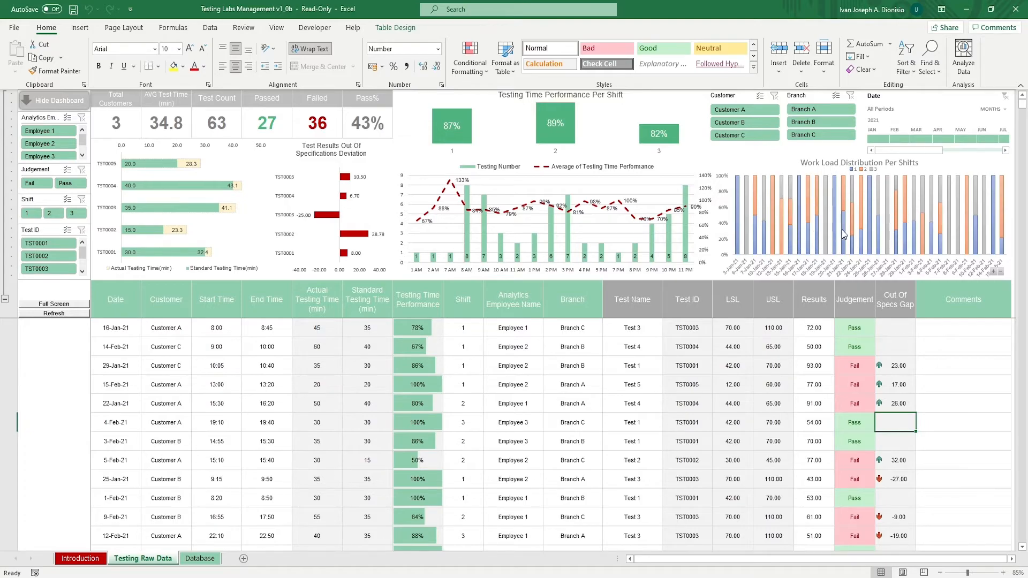